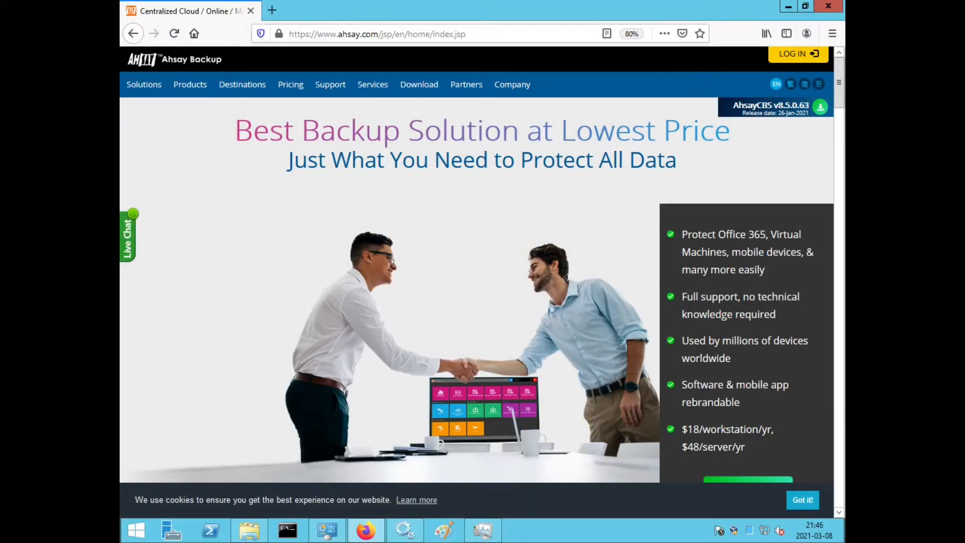
left_click(275, 10)
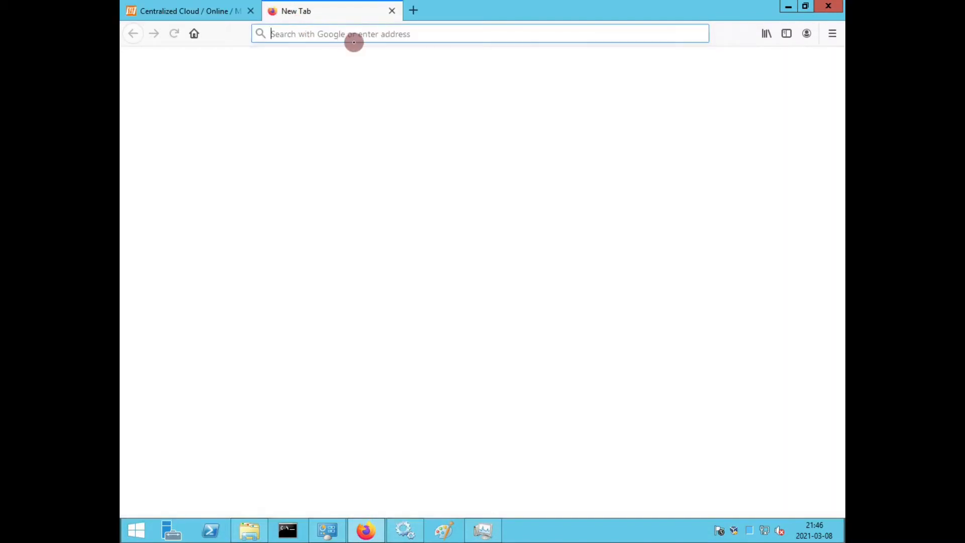
type("https://demo.ahsay.com/cbs/Logon.do")
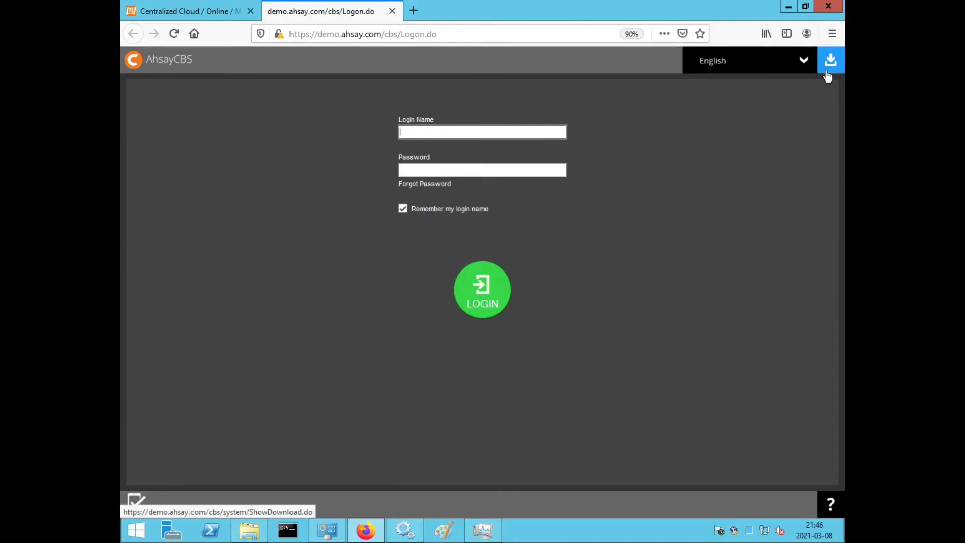
- Open the AhsayCBS software download page and review the AhsayACB and AhsayOBM options
left_click(830, 59)
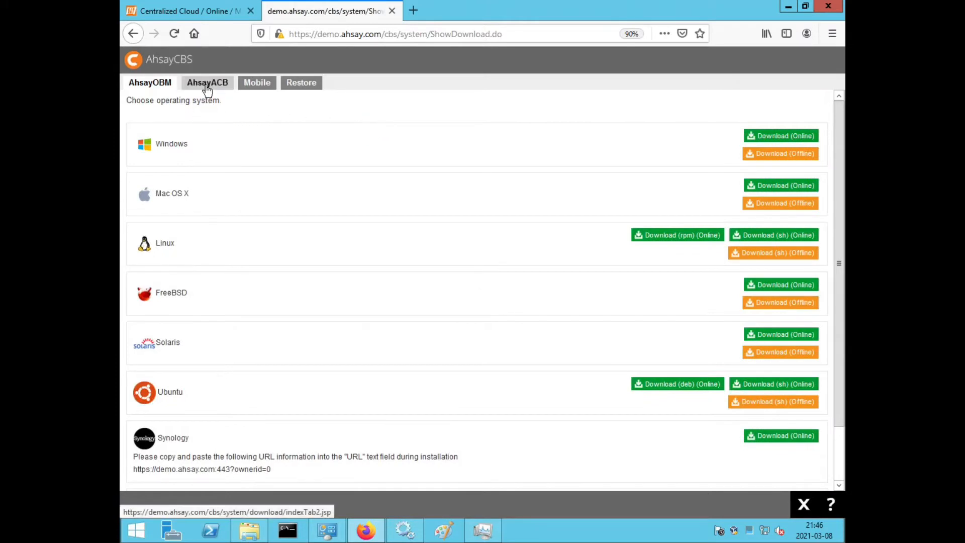
left_click(208, 82)
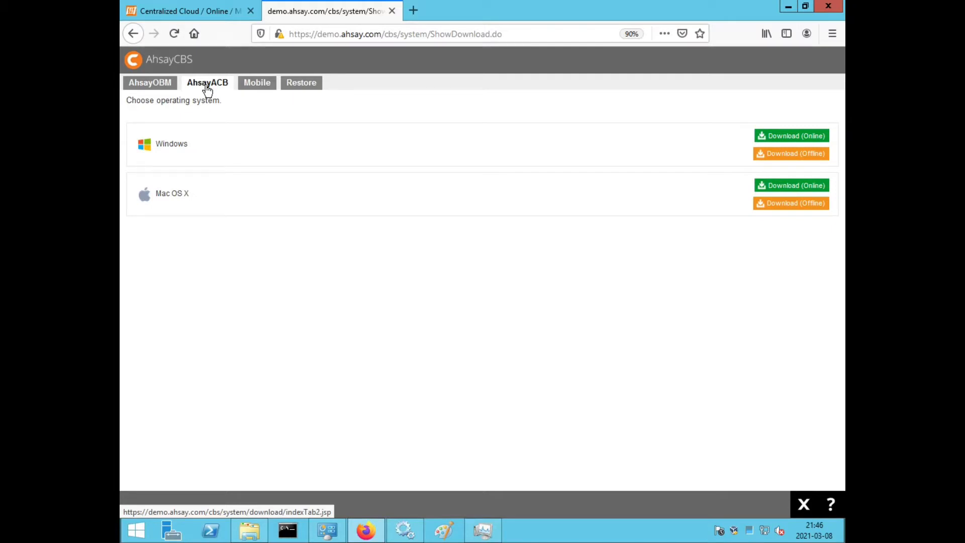
left_click(155, 91)
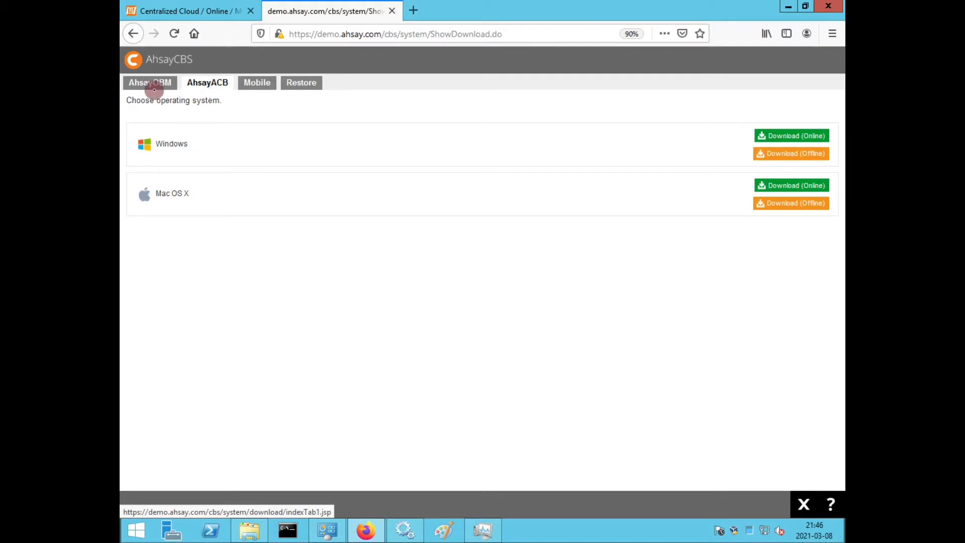
left_click(151, 83)
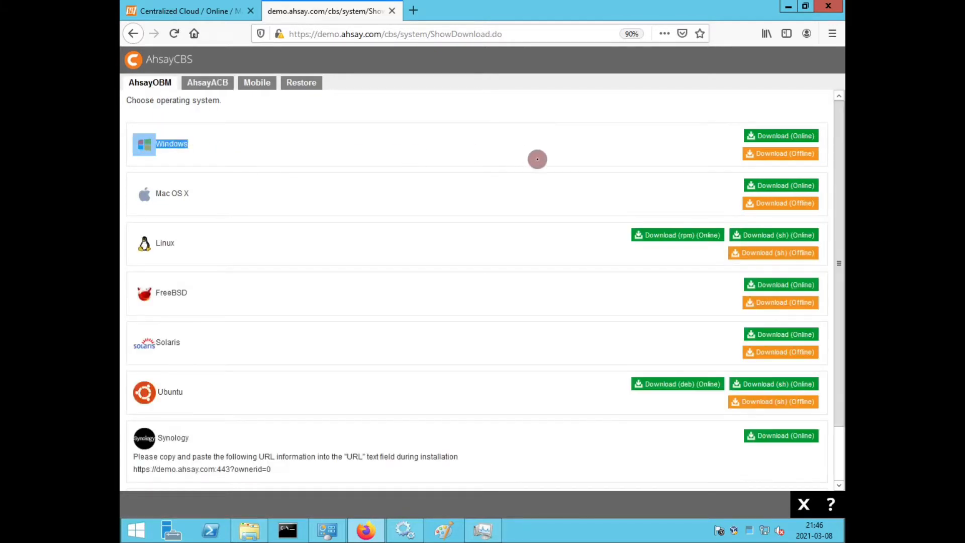
mouse_move(759, 138)
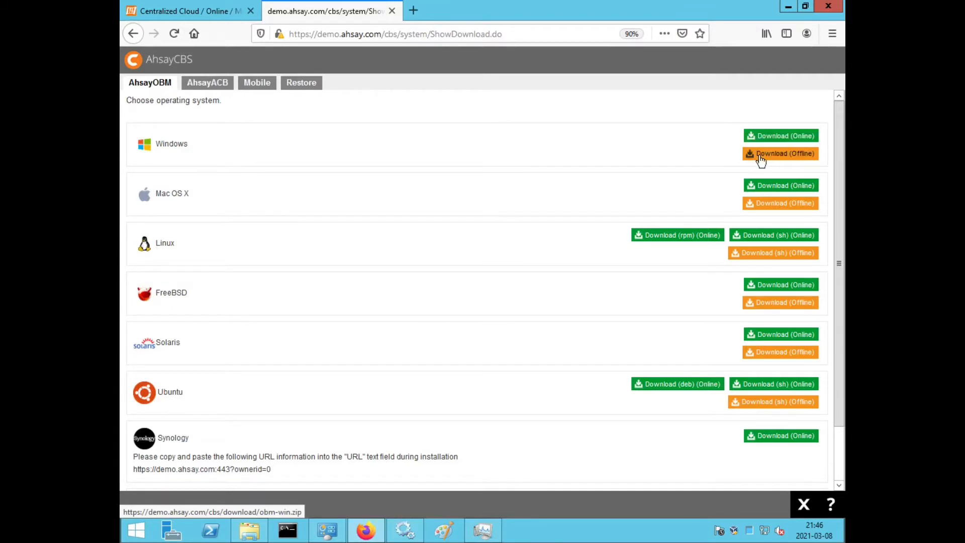
- Start the Download (Offline) of the Windows AhsayOBM package obm-win.zip
left_click(781, 154)
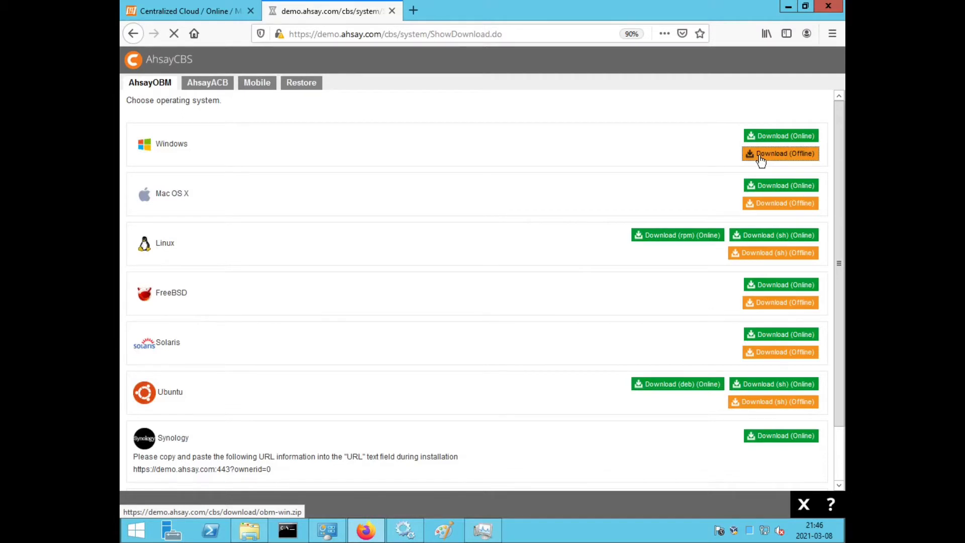
left_click(780, 153)
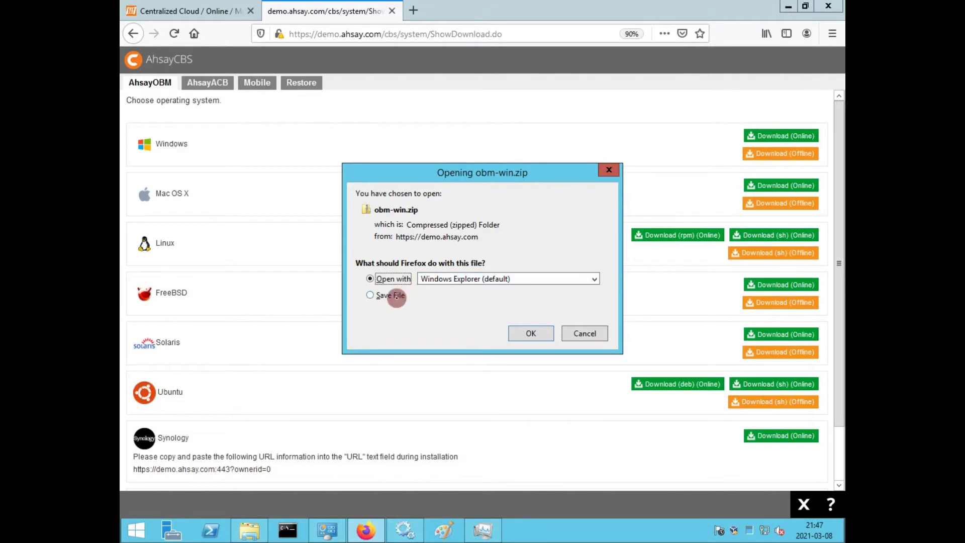
- Save obm-win.zip into the Downloads folder and view its contents
left_click(531, 334)
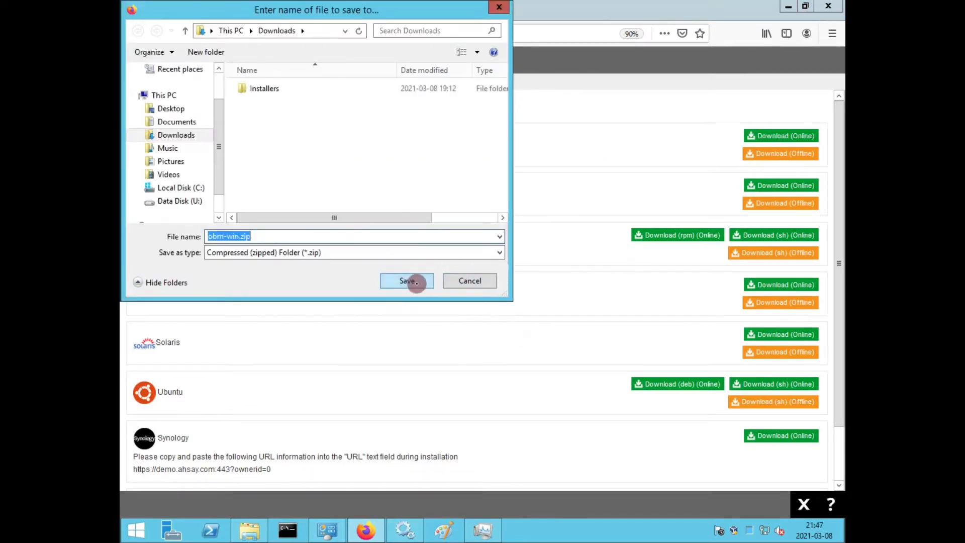
left_click(407, 280)
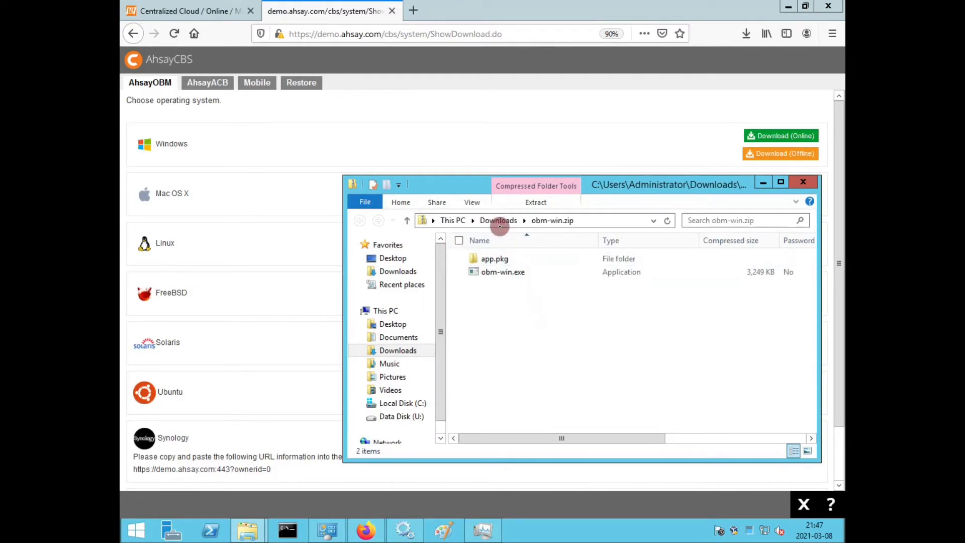
- Return to Downloads and select the downloaded obm-win.zip
left_click(498, 221)
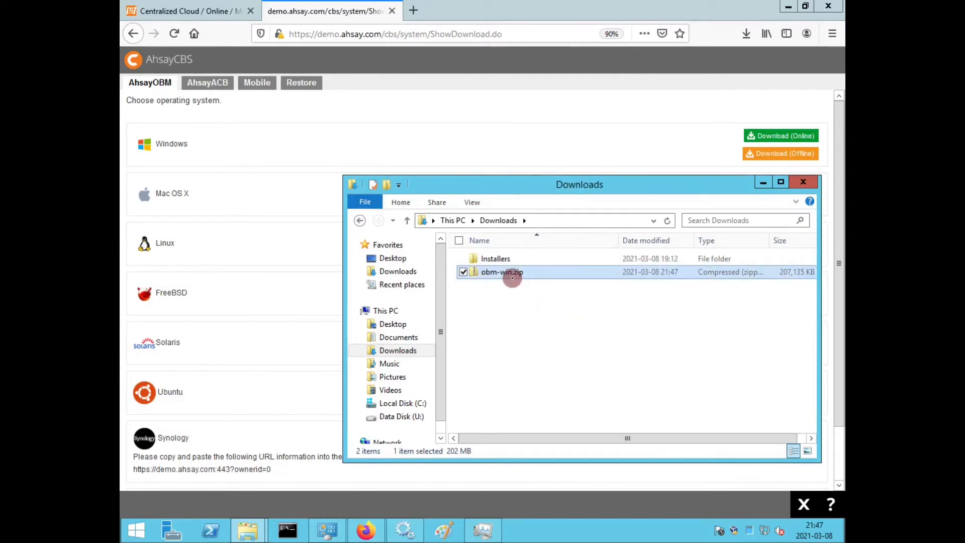
left_click(512, 273)
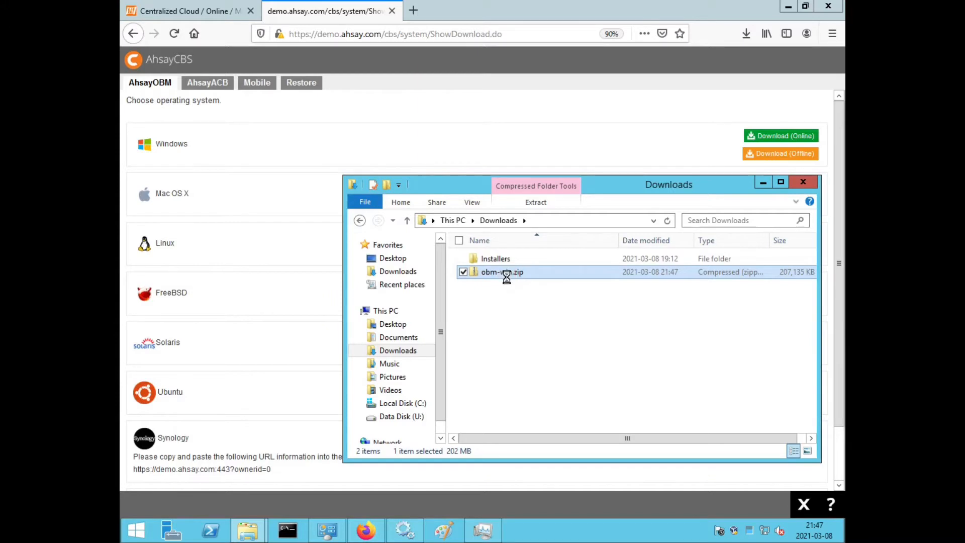
right_click(507, 272)
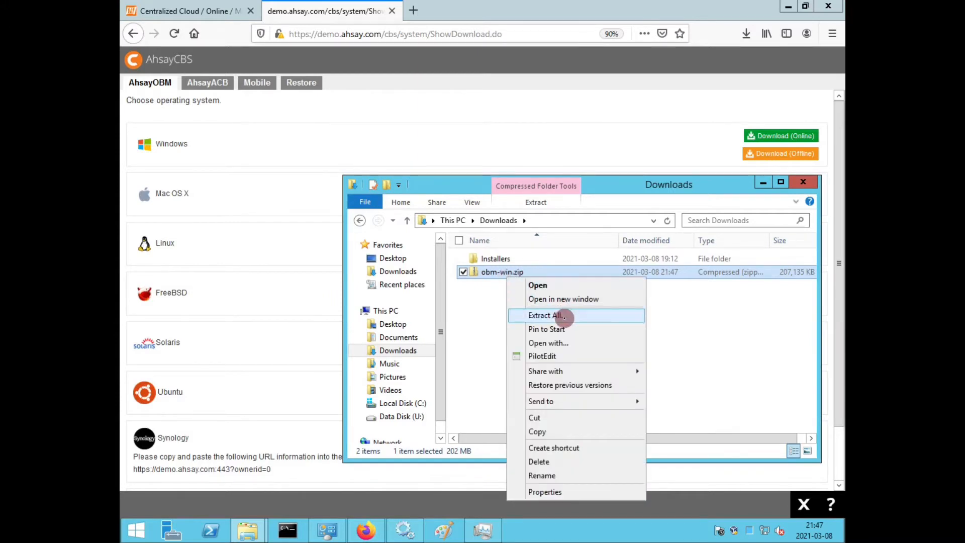
- Extract obm-win.zip into the default obm-win folder, revealing app.pkg and obm-win.exe
left_click(545, 315)
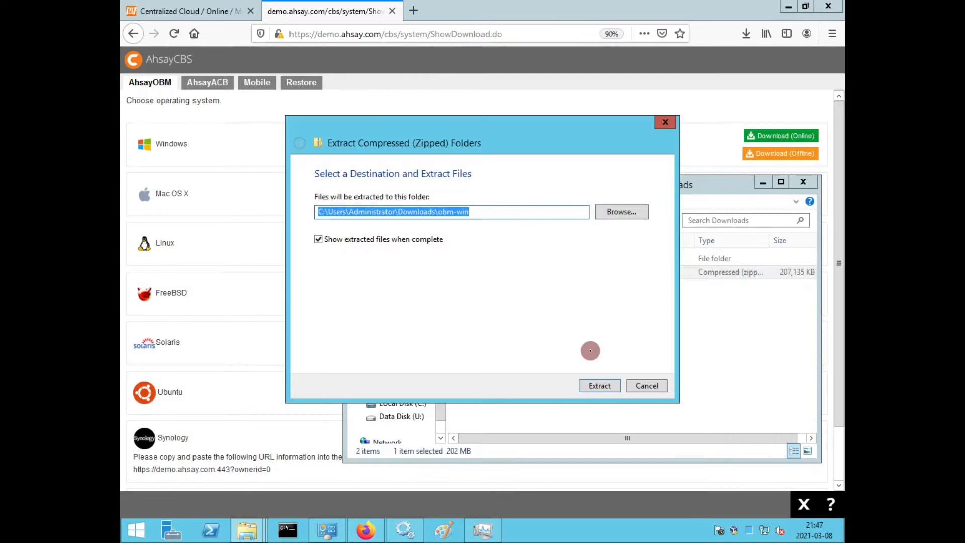
left_click(600, 385)
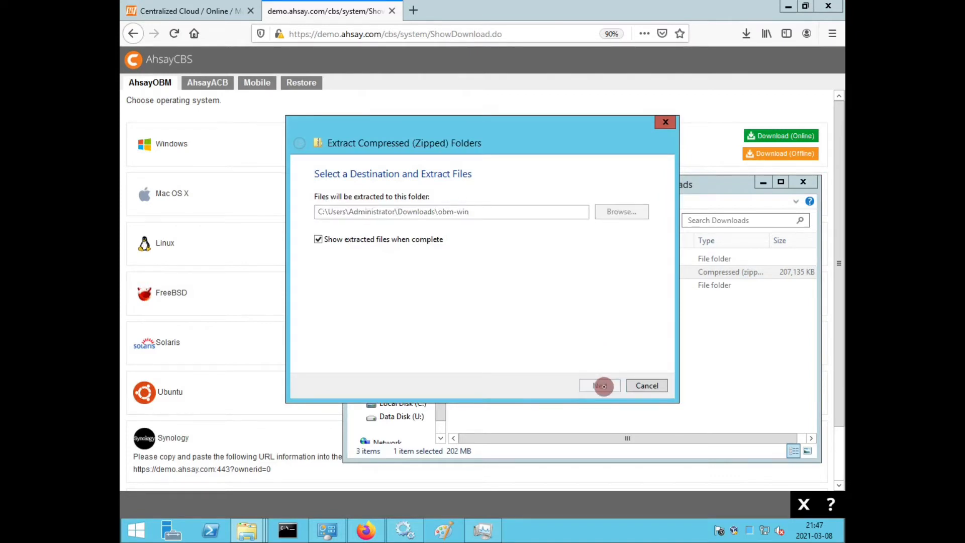
left_click(600, 386)
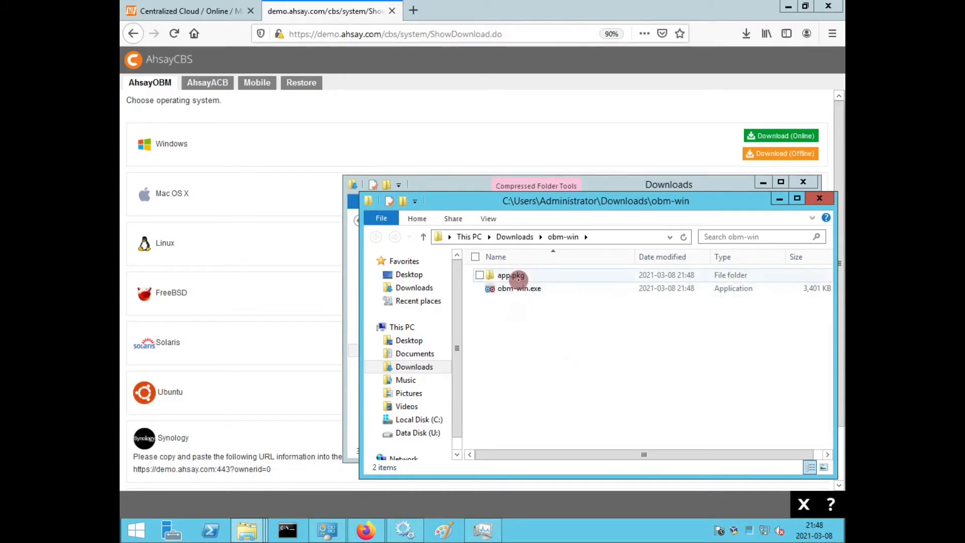
- Launch obm-win.exe from the extracted folder to bring up the AhsayOBM Setup Wizard
left_click(517, 289)
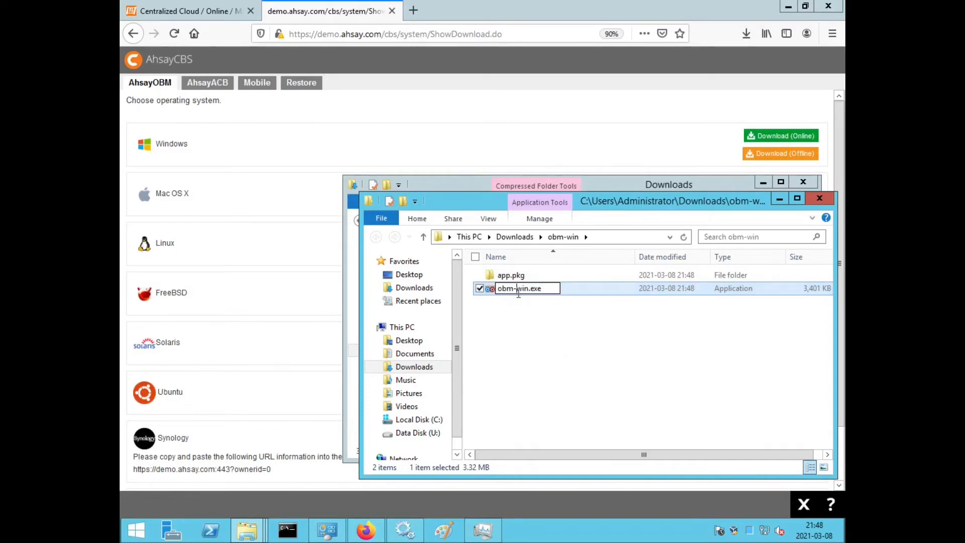
left_click(517, 299)
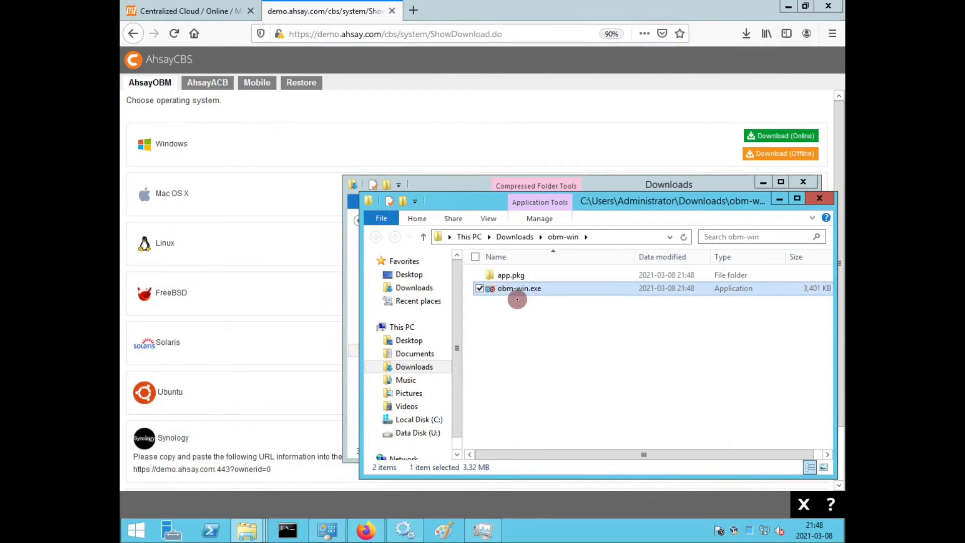
double_click(519, 289)
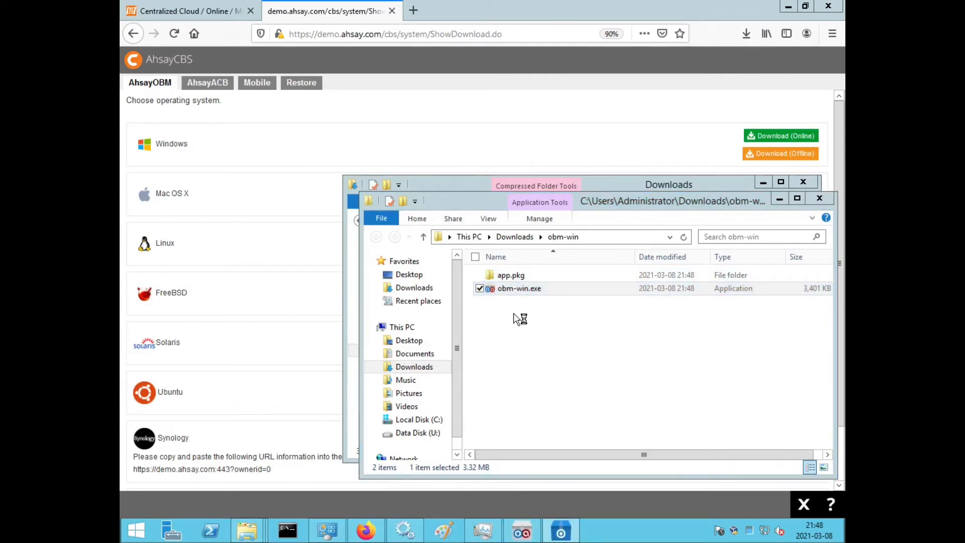
double_click(517, 288)
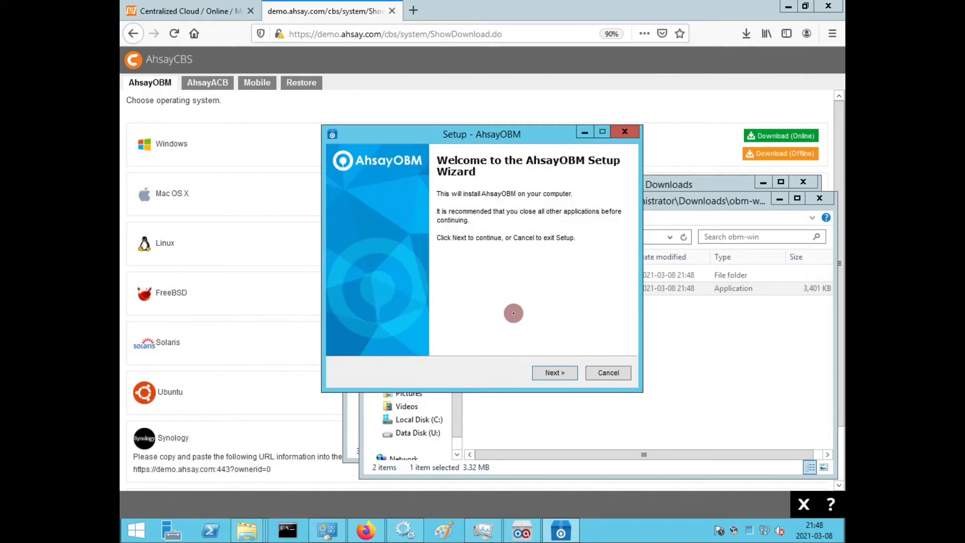
- Accept the license agreement and proceed to the destination folder step showing C:\Program Files\AhsayOBM
left_click(555, 372)
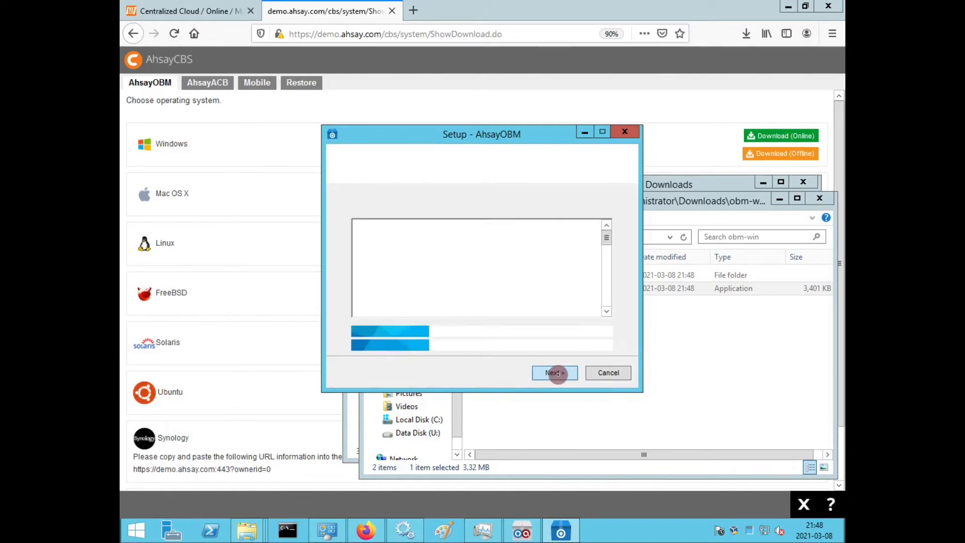
left_click(556, 373)
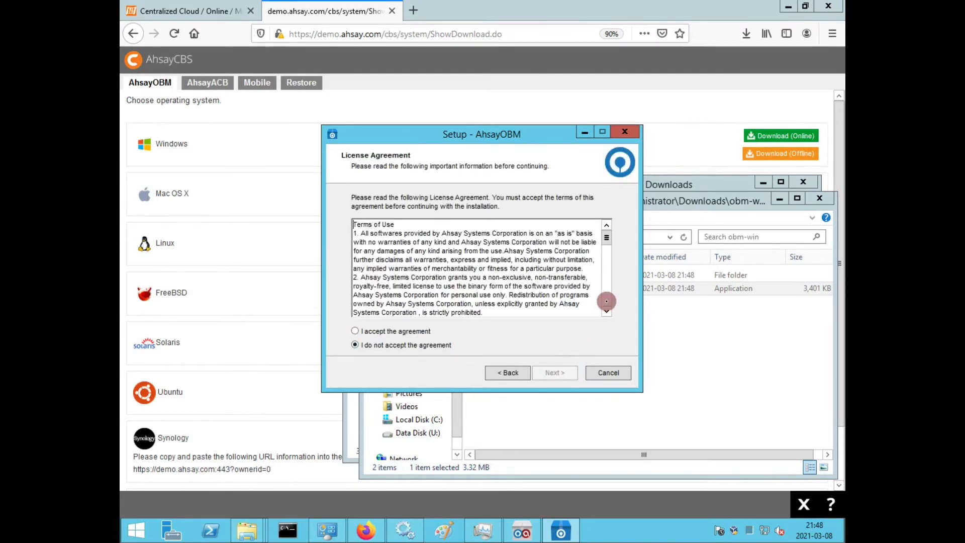
scroll("down", 3)
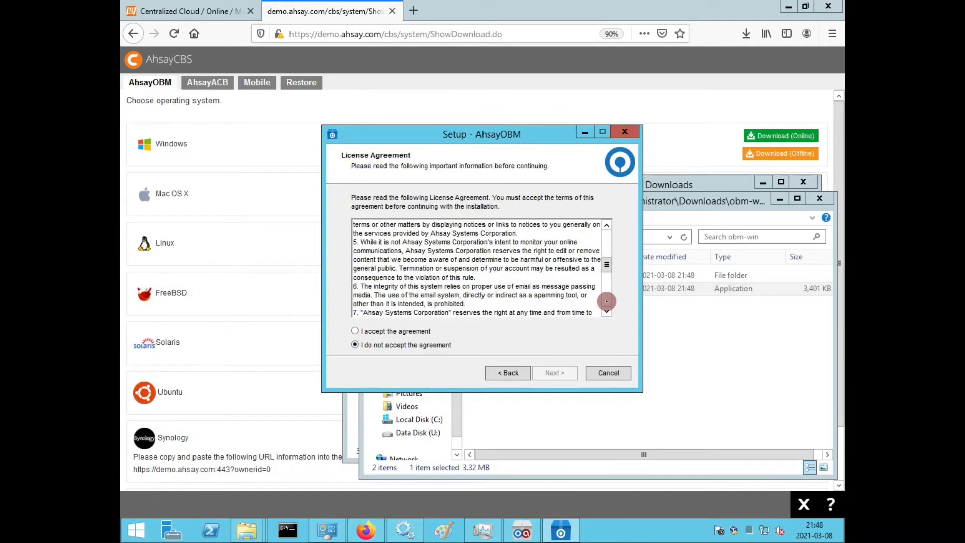
scroll("down", 3)
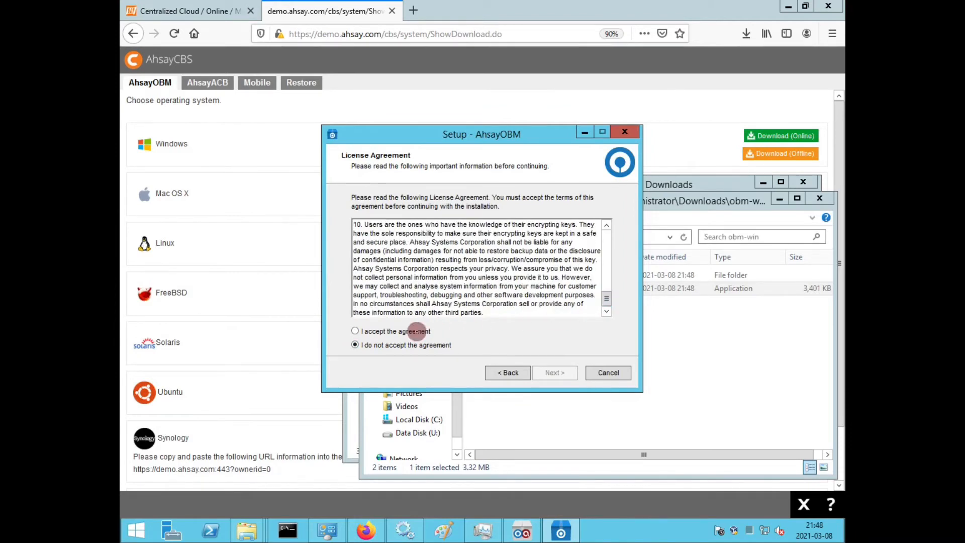
left_click(355, 330)
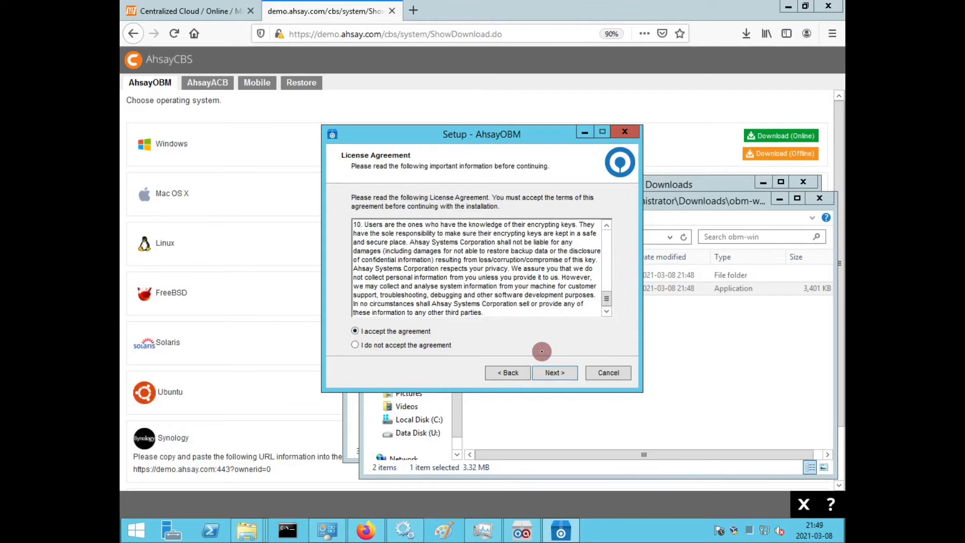
left_click(555, 373)
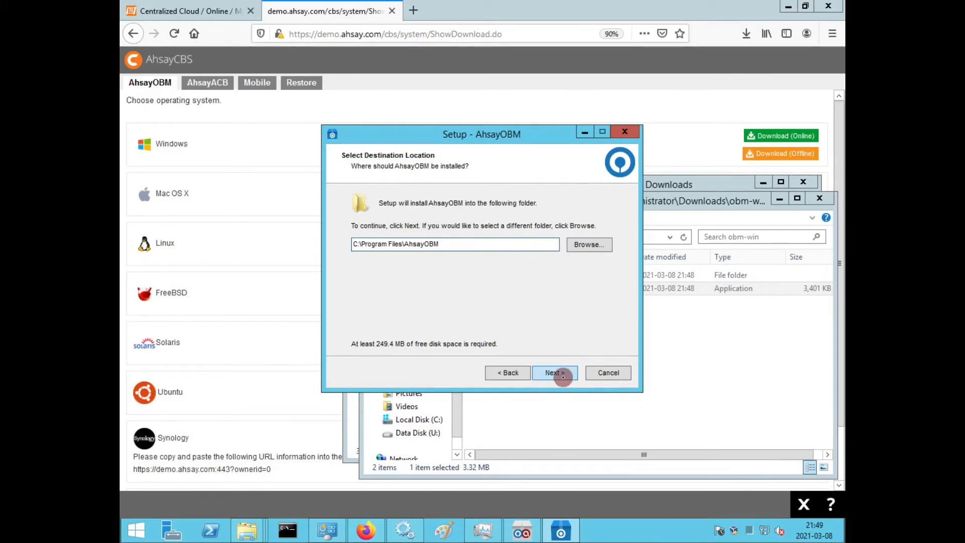
- Keep C:\Program Files\AhsayOBM, install for anyone who uses this computer, and finish the wizard
left_click(555, 372)
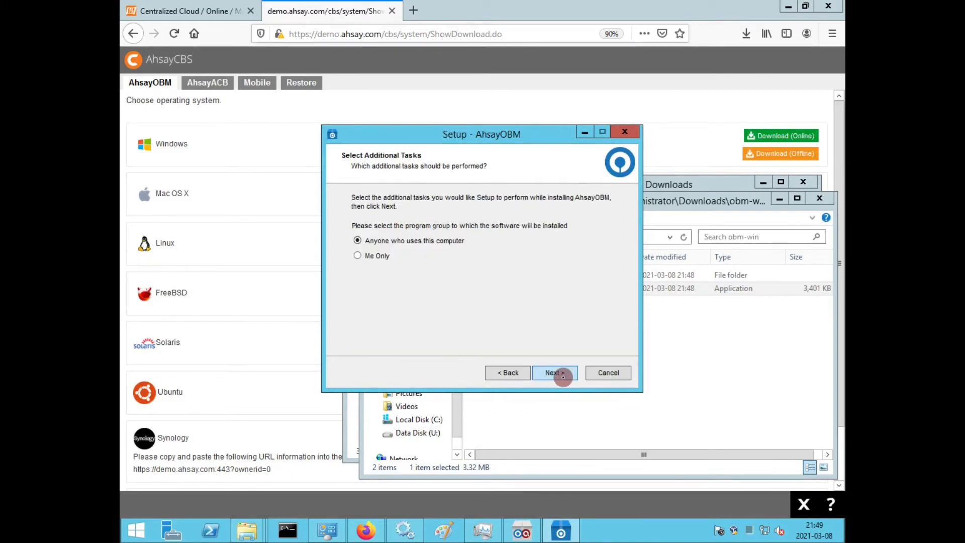
left_click(554, 372)
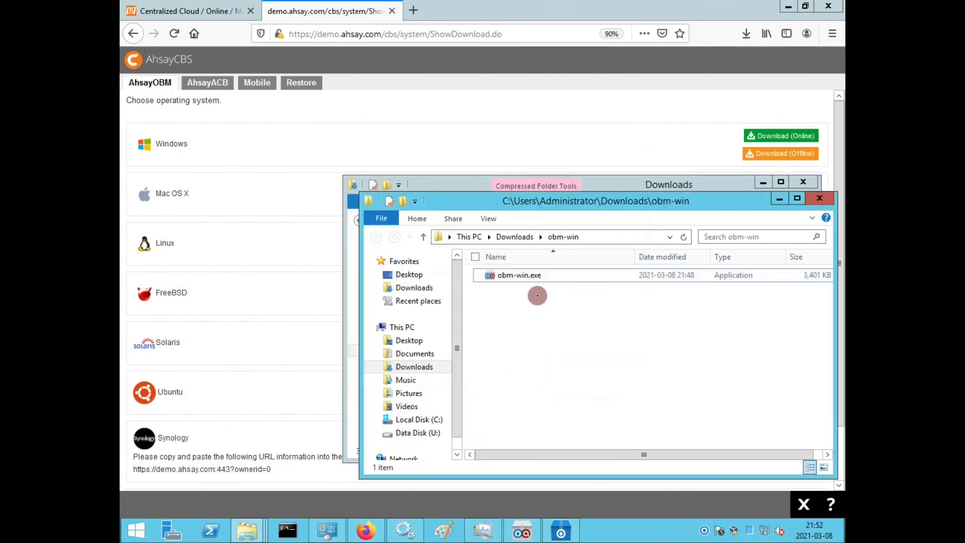
left_click(519, 275)
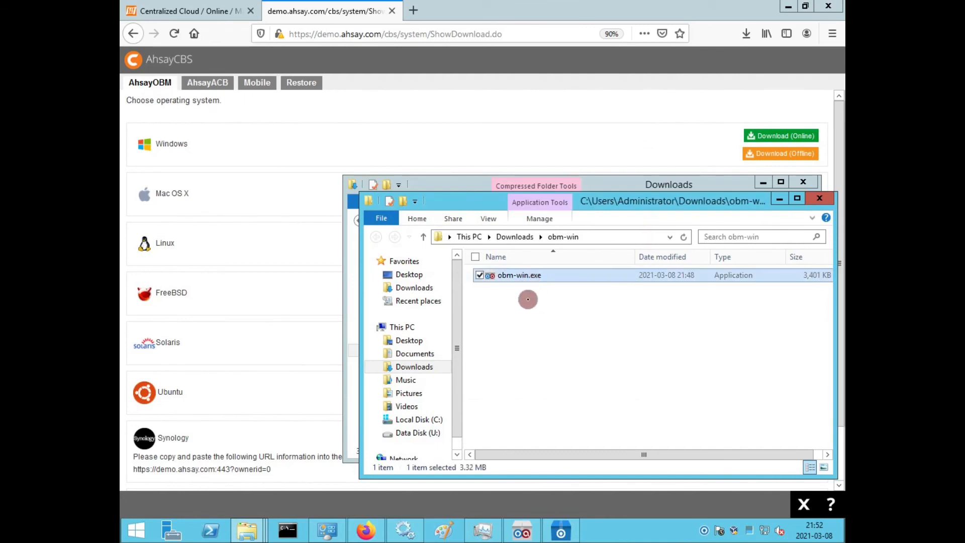